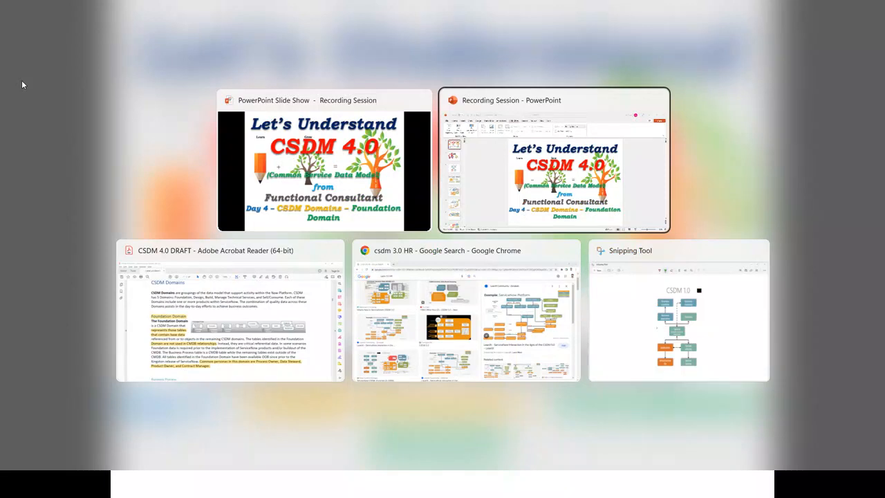
# - Bring the CSDM 4.0 draft window to the front from the task switcher
pyautogui.click(229, 312)
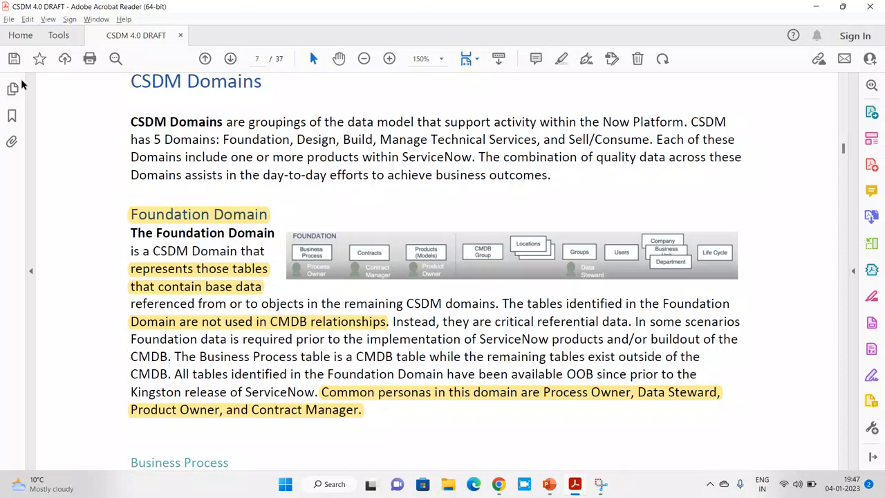
pyautogui.moveTo(224, 138)
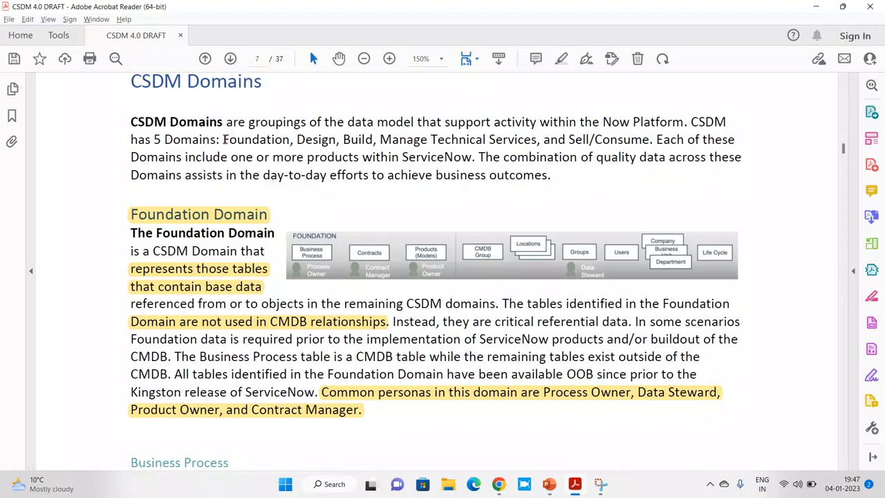
# - Select the five domain names from Foundation through Sell/Consume for highlighting
pyautogui.moveTo(223, 138); pyautogui.dragTo(429, 139)
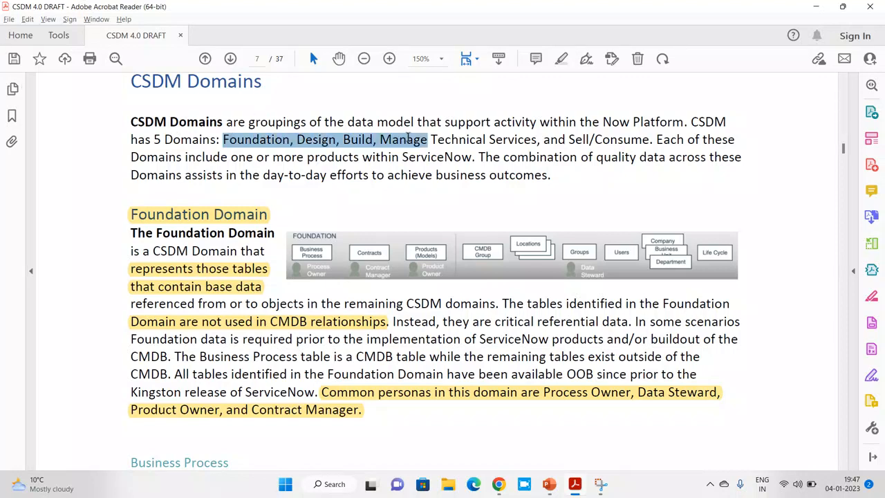
pyautogui.moveTo(429, 139); pyautogui.dragTo(592, 138)
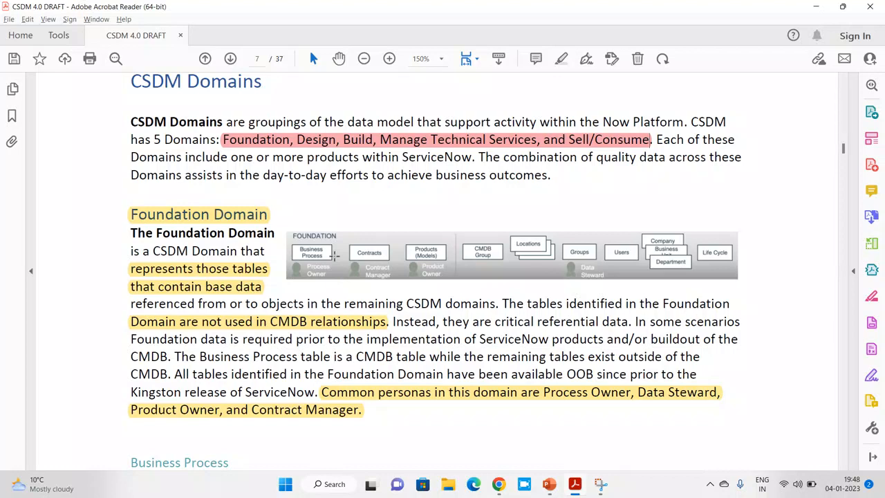
pyautogui.moveTo(342, 240)
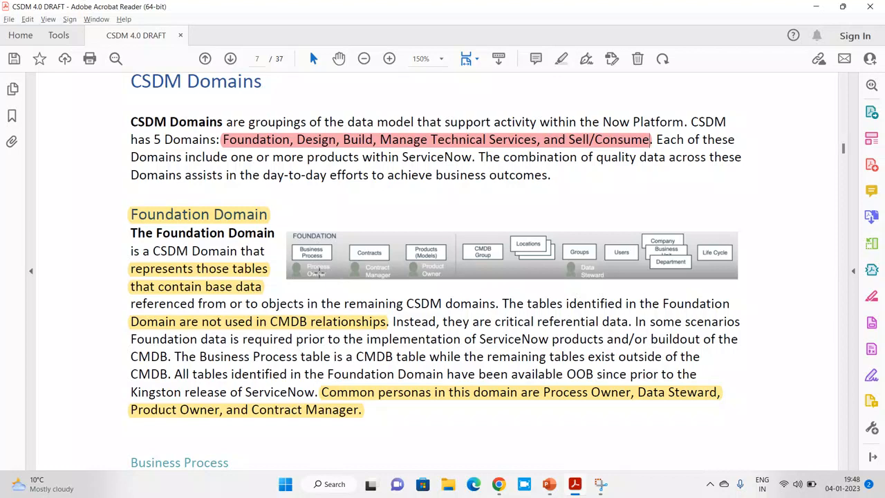
pyautogui.moveTo(492, 265)
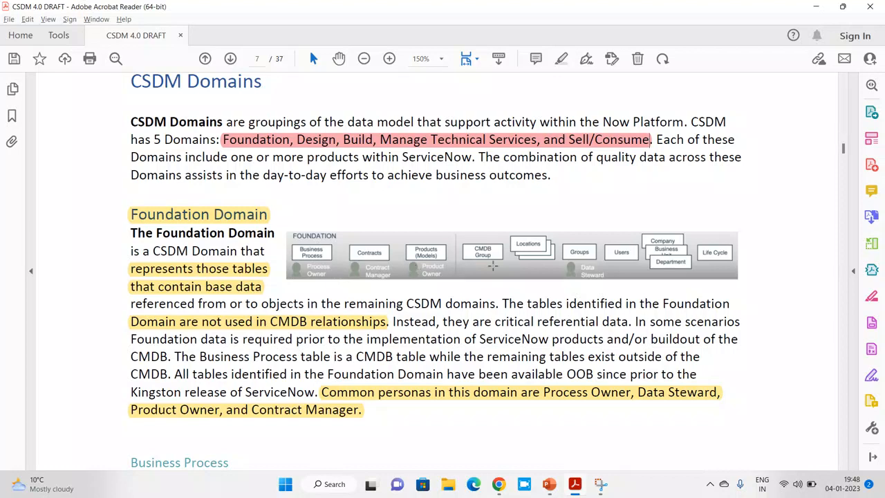
pyautogui.moveTo(581, 274)
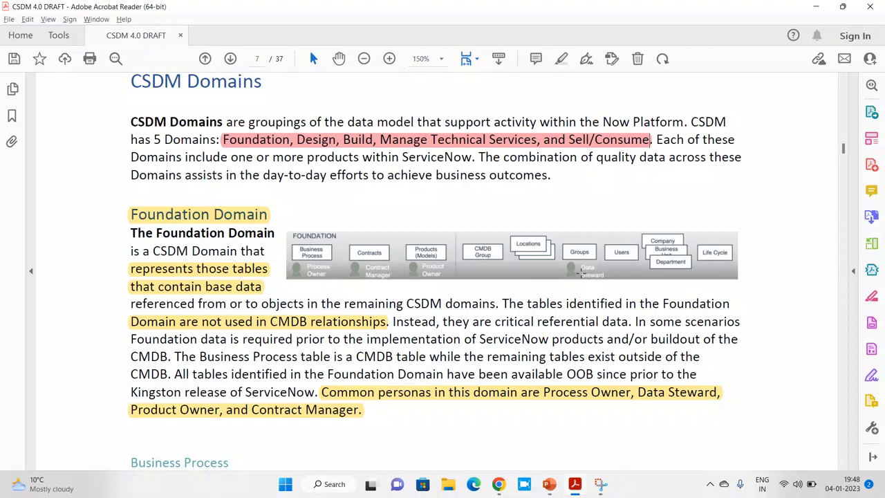
pyautogui.moveTo(436, 238)
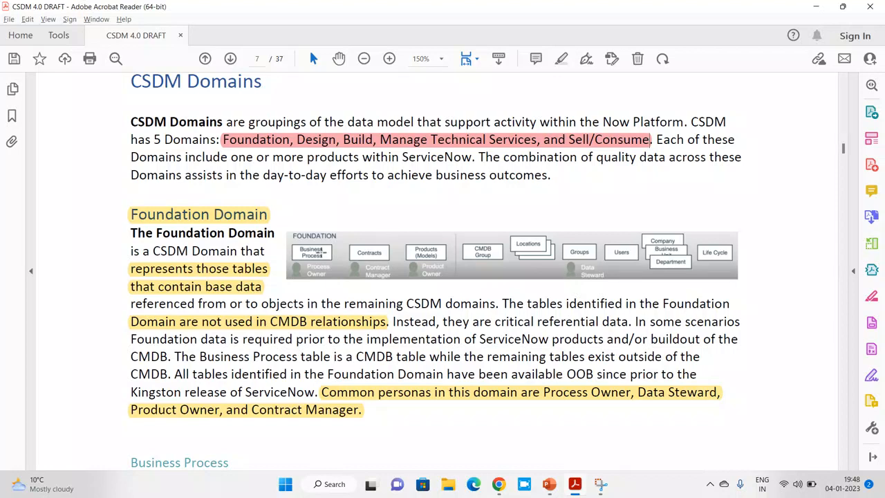
pyautogui.moveTo(376, 249)
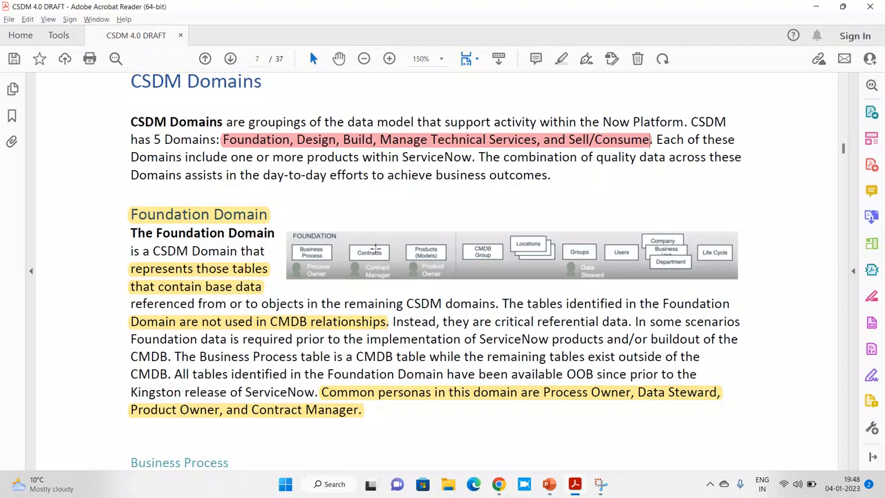
pyautogui.moveTo(421, 255)
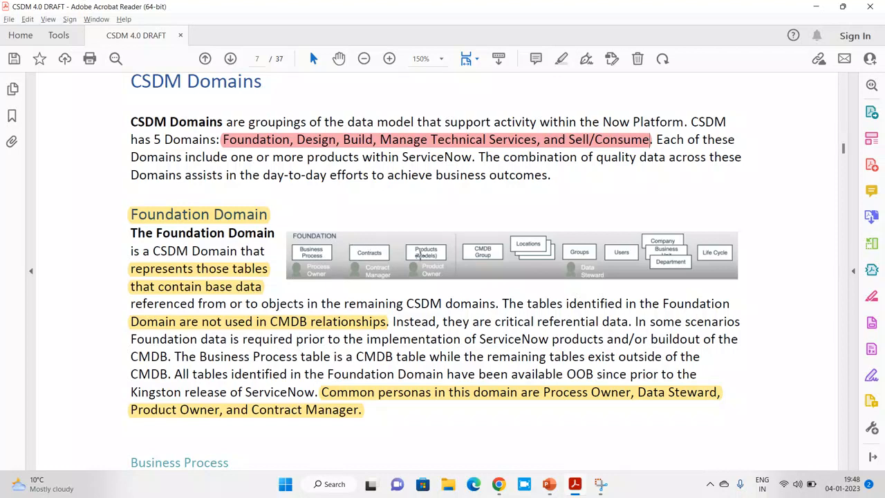
pyautogui.moveTo(592, 268)
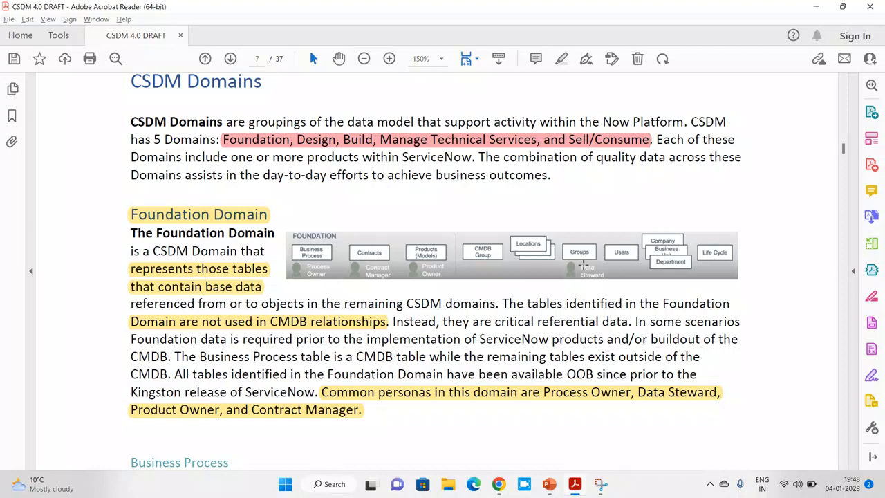
pyautogui.moveTo(213, 283)
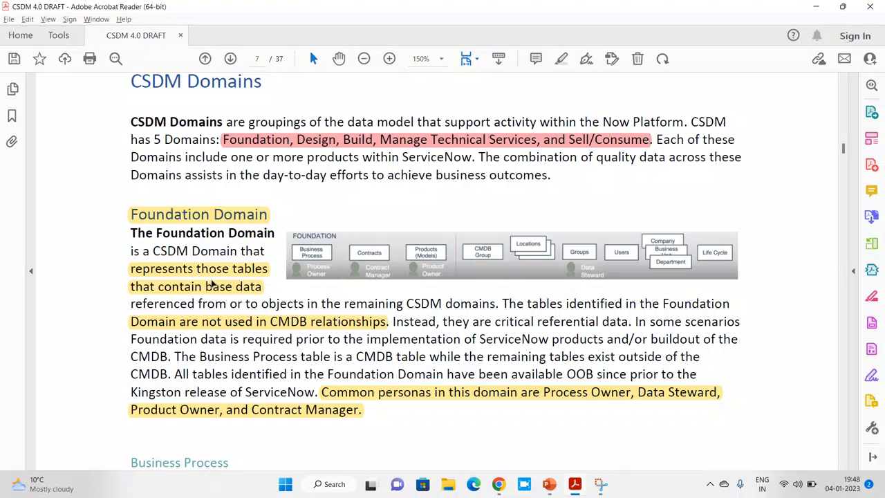
pyautogui.moveTo(147, 301)
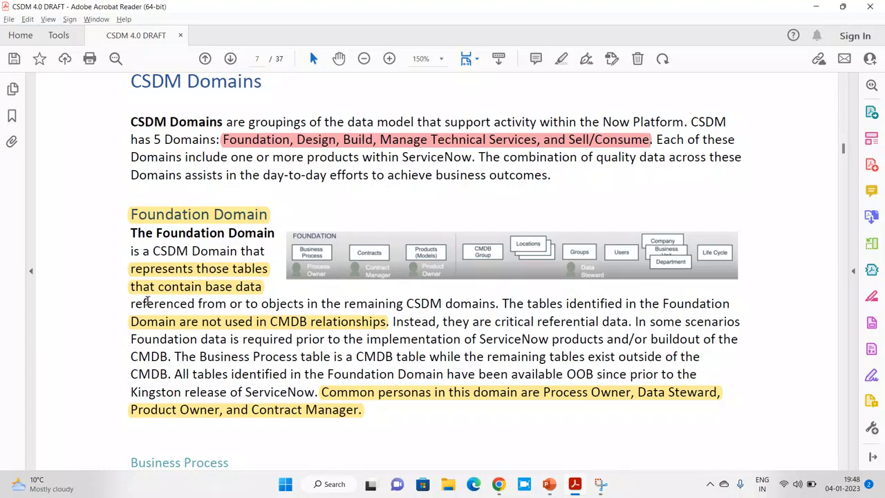
pyautogui.moveTo(164, 299)
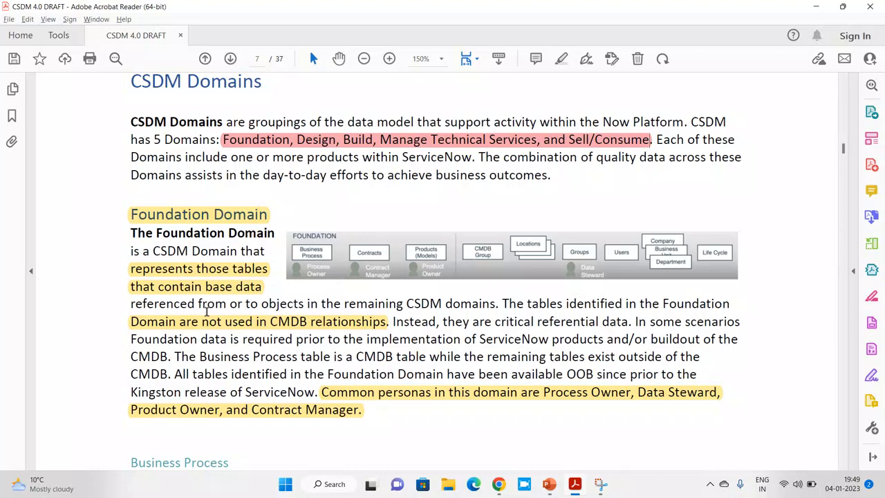
pyautogui.moveTo(498, 363)
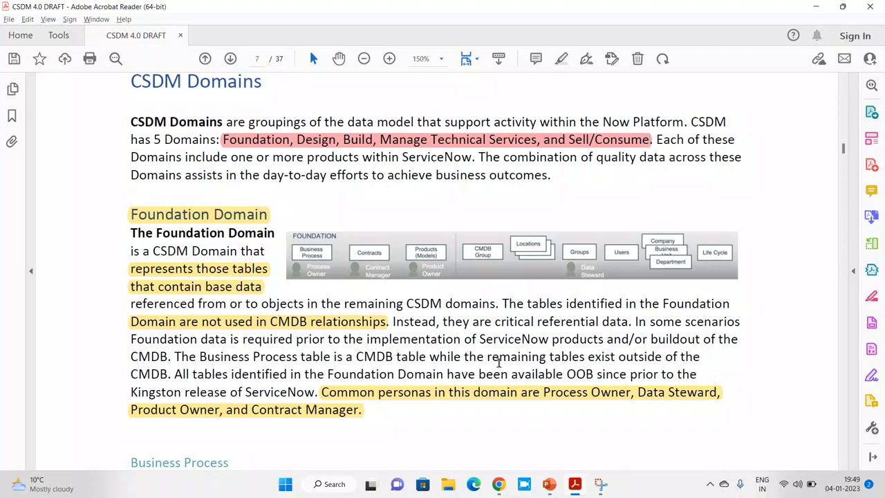
pyautogui.moveTo(515, 368)
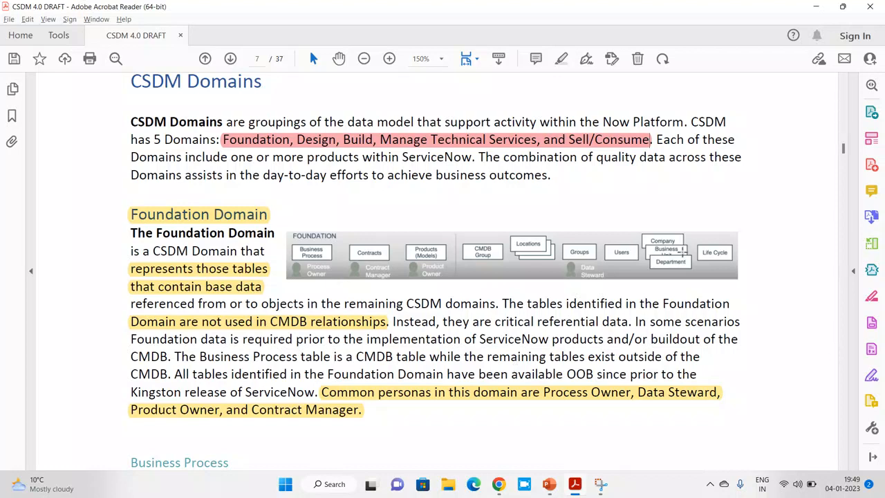
pyautogui.moveTo(683, 255)
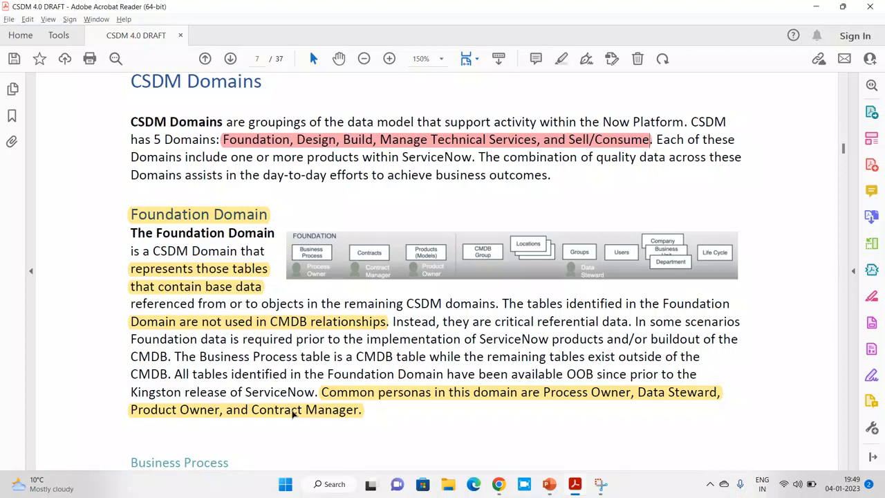
pyautogui.moveTo(720, 253)
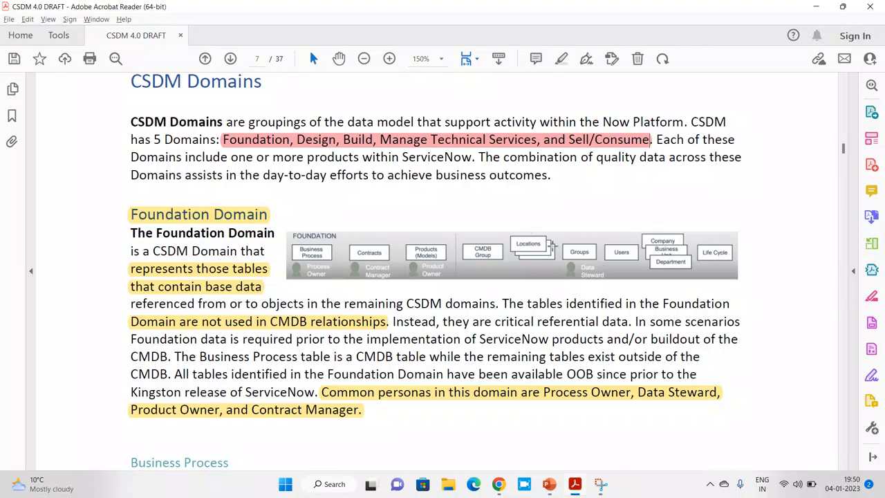
pyautogui.moveTo(611, 282)
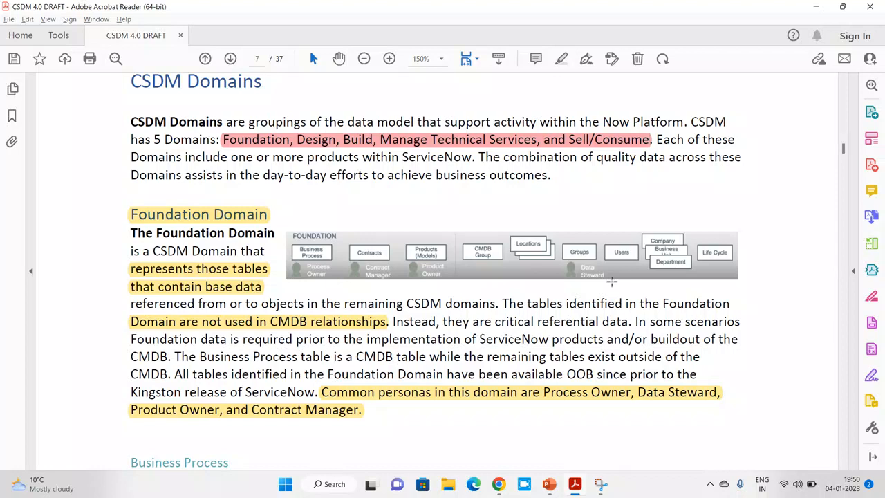
pyautogui.moveTo(872, 375)
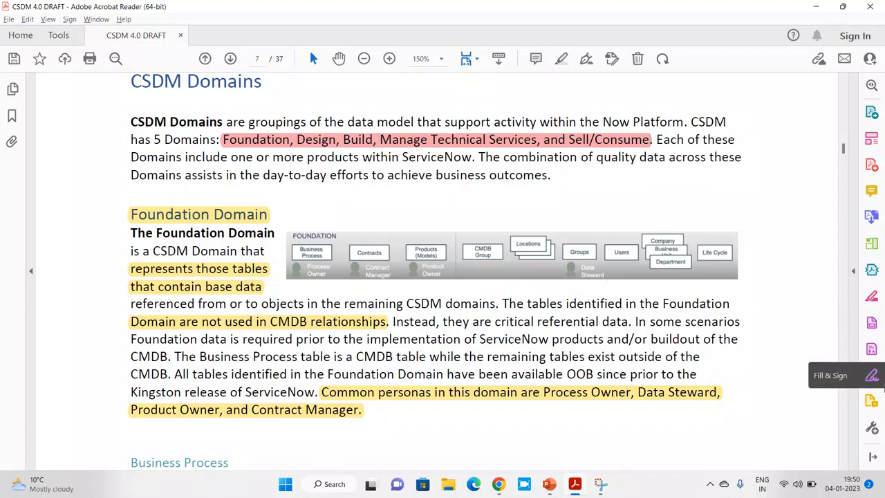
pyautogui.scroll(-3)
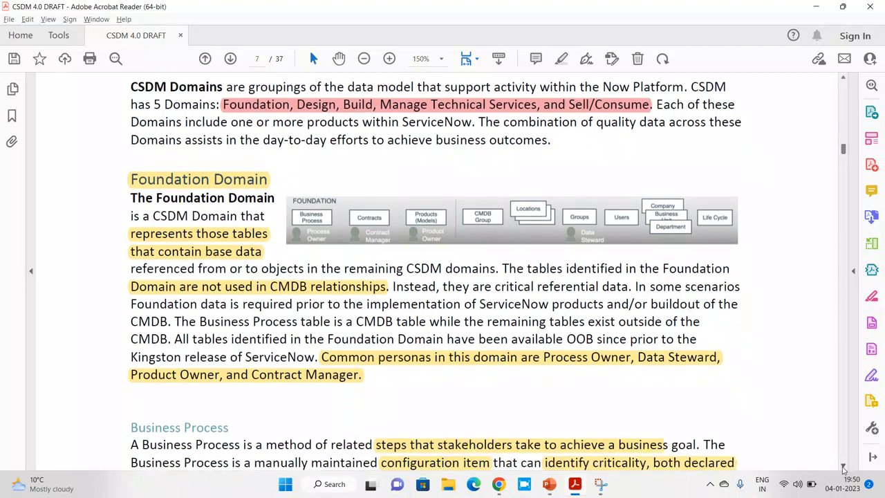
pyautogui.scroll(-3)
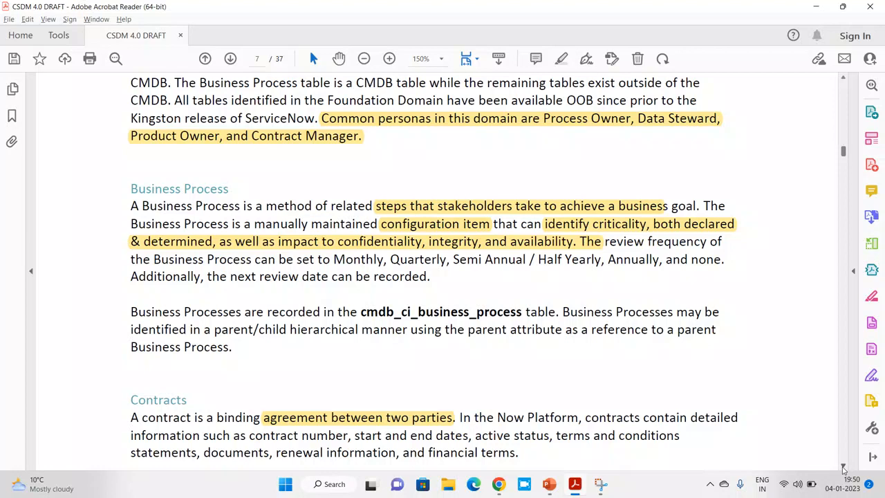
pyautogui.moveTo(675, 401)
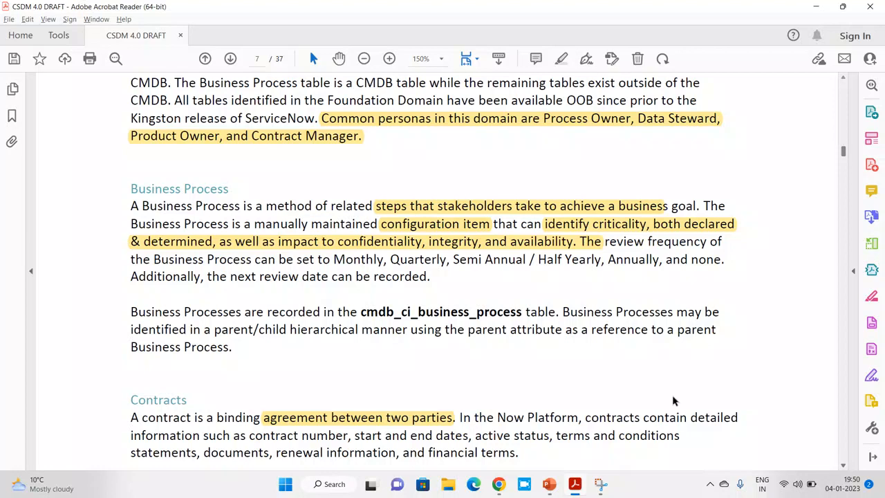
pyautogui.moveTo(465, 244)
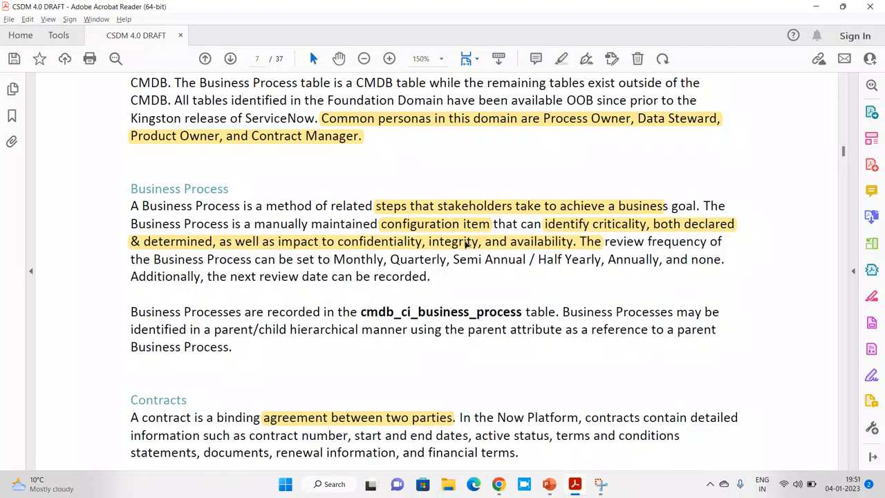
pyautogui.moveTo(287, 224)
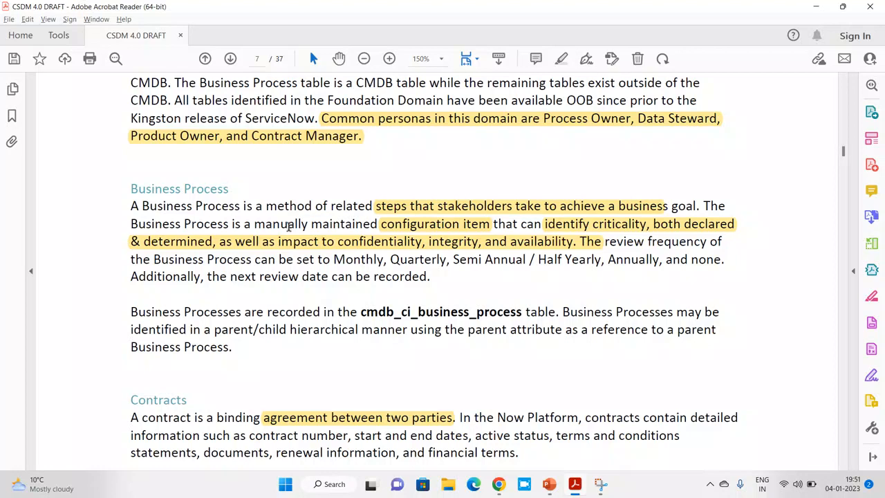
pyautogui.moveTo(559, 232)
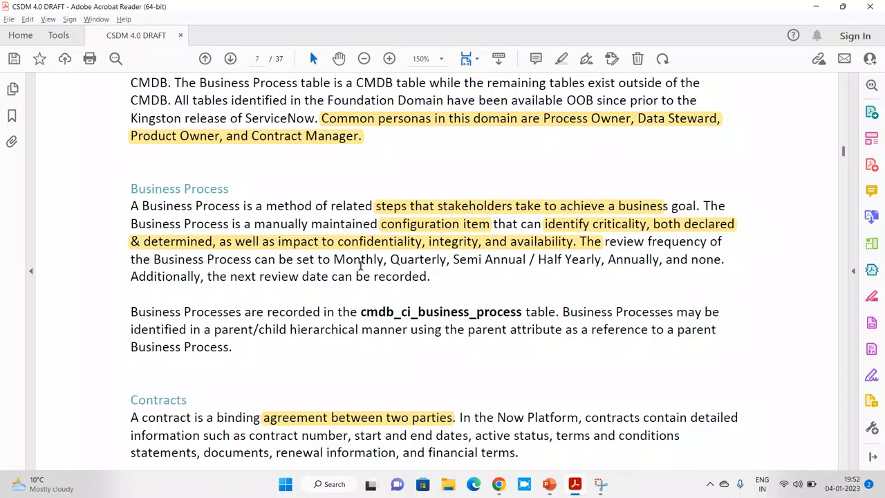
pyautogui.moveTo(385, 311)
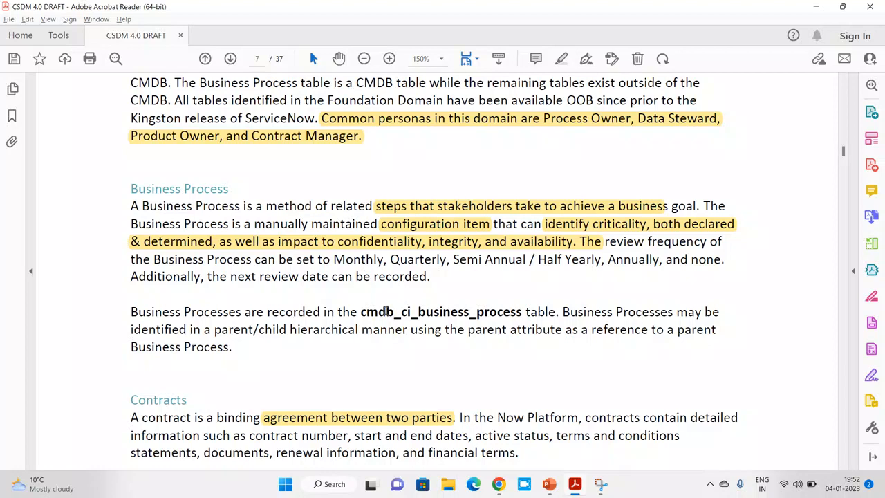
# - Select cmdb_ci_business_process, then return to the Foundation Domain heading and diagram
pyautogui.doubleClick(440, 311)
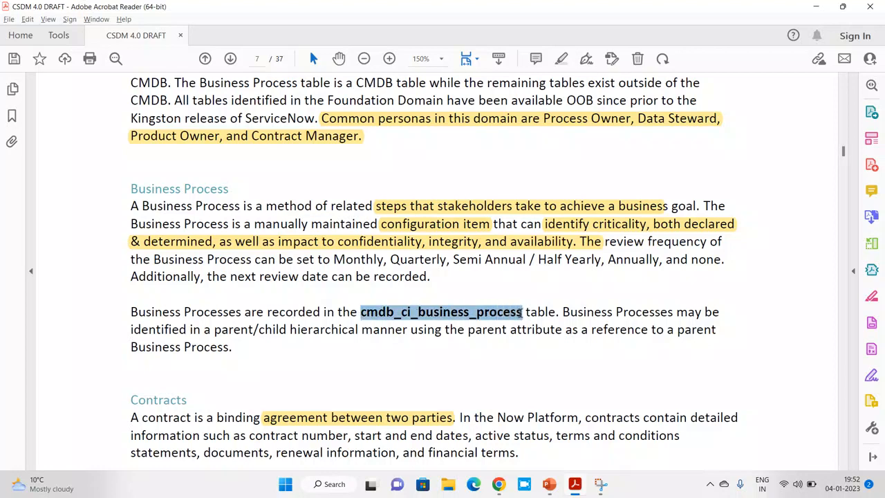
pyautogui.click(440, 311)
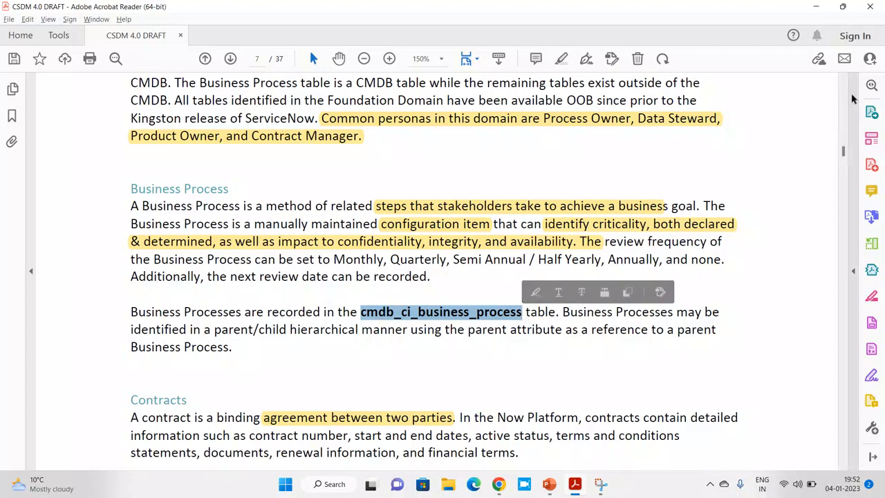
pyautogui.scroll(3)
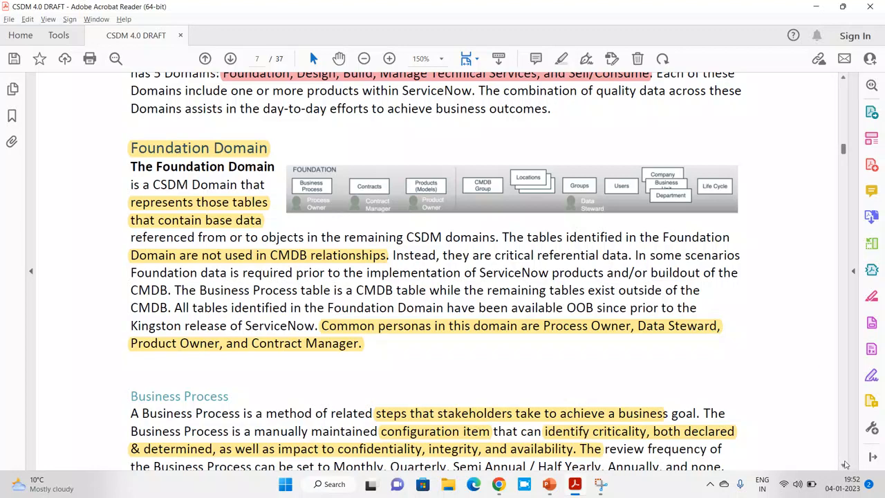
# - Scroll down until the Contracts section with the ast_contract note is fully visible
pyautogui.scroll(-3)
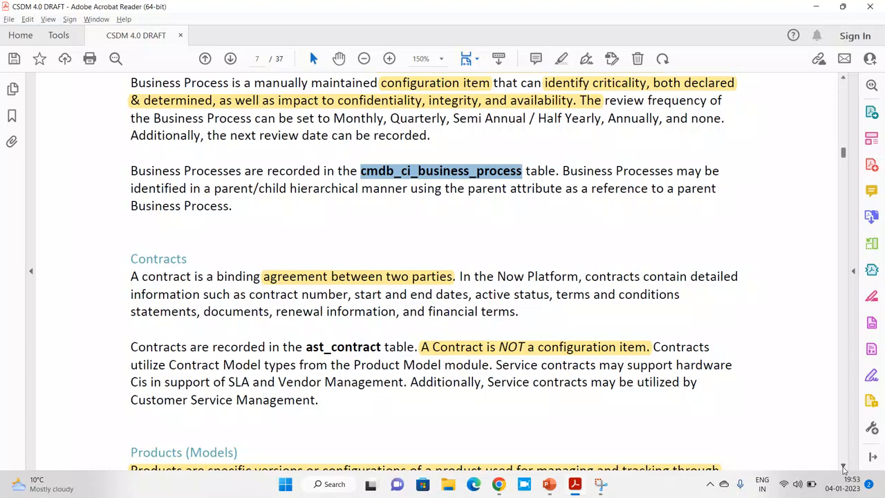
pyautogui.moveTo(318, 357)
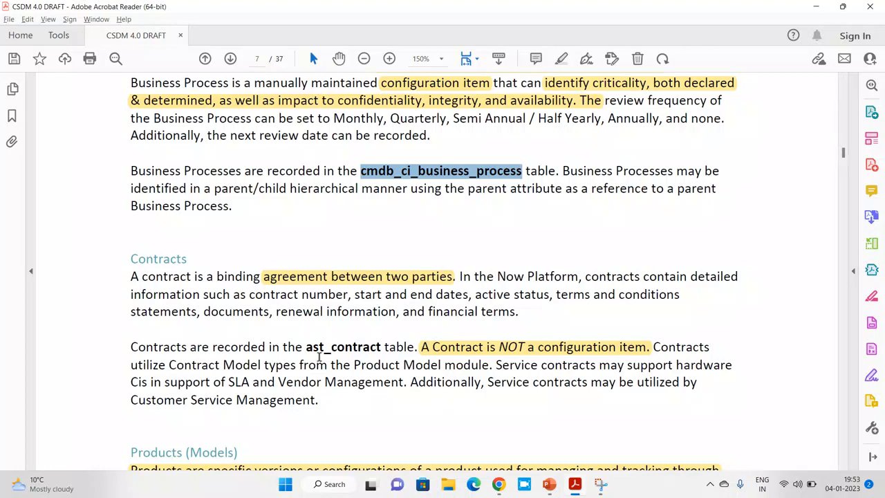
# - Select ast_contract, then scroll down to the Products (Models) heading on page 6
pyautogui.doubleClick(343, 345)
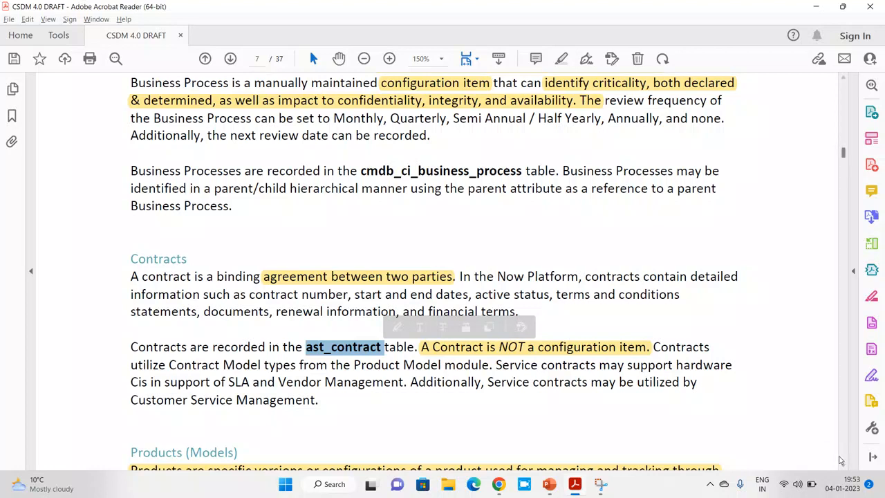
pyautogui.scroll(-3)
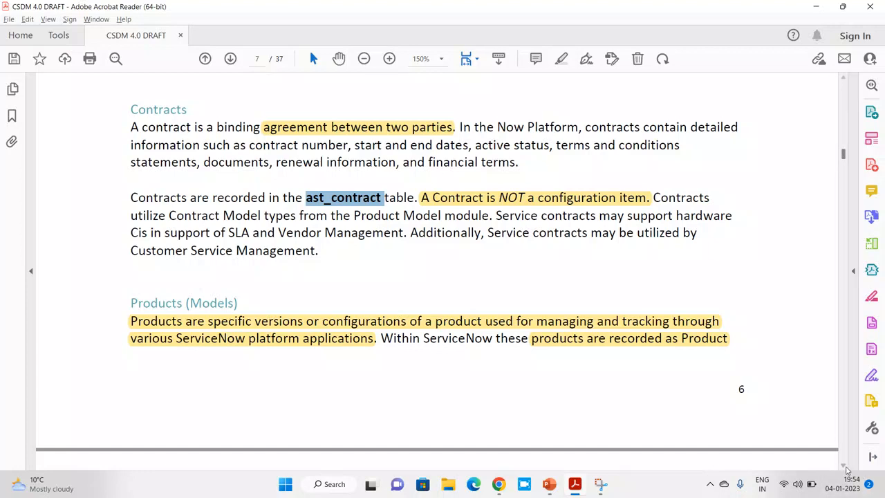
# - Scroll past the page break to the Models paragraph about Product Owner and teams
pyautogui.scroll(-3)
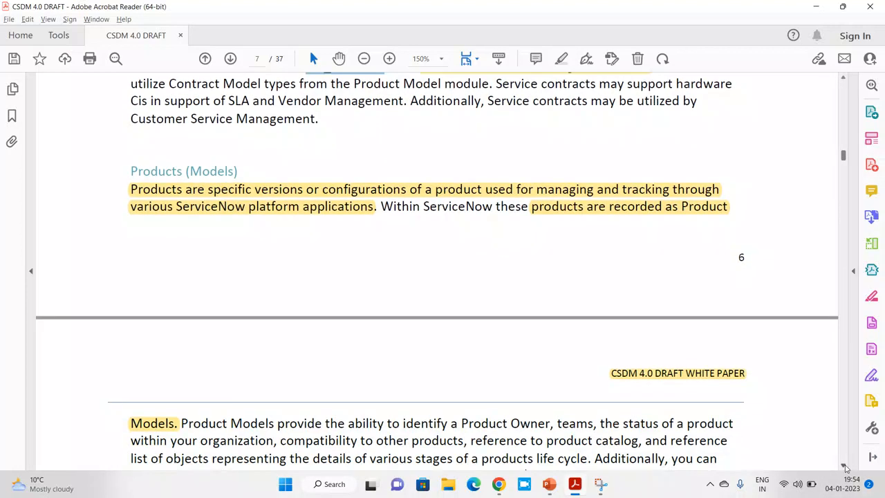
pyautogui.moveTo(296, 201)
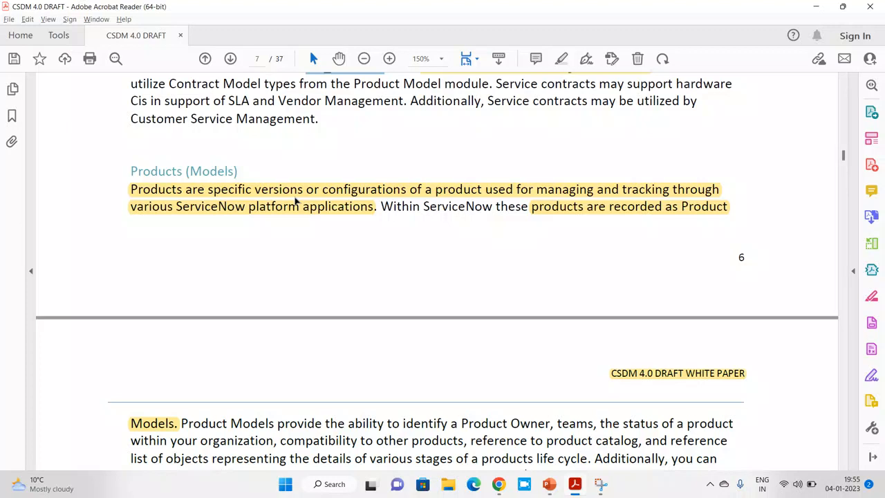
pyautogui.moveTo(478, 434)
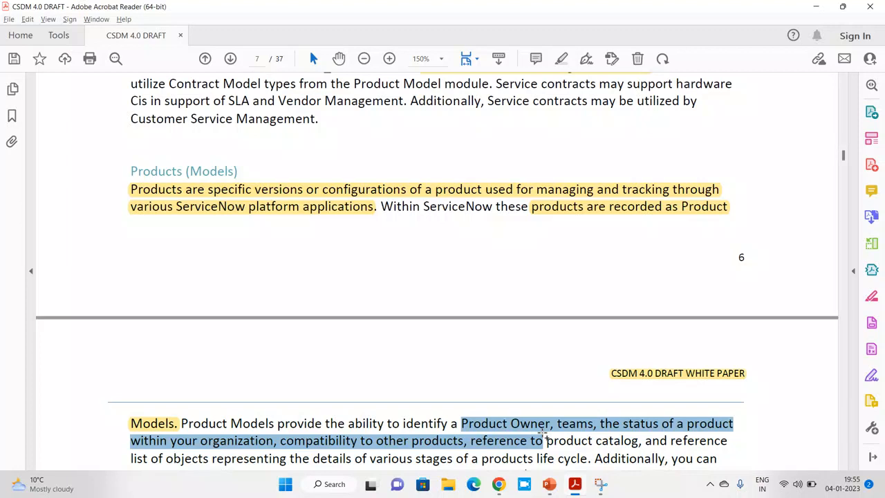
pyautogui.scroll(-3)
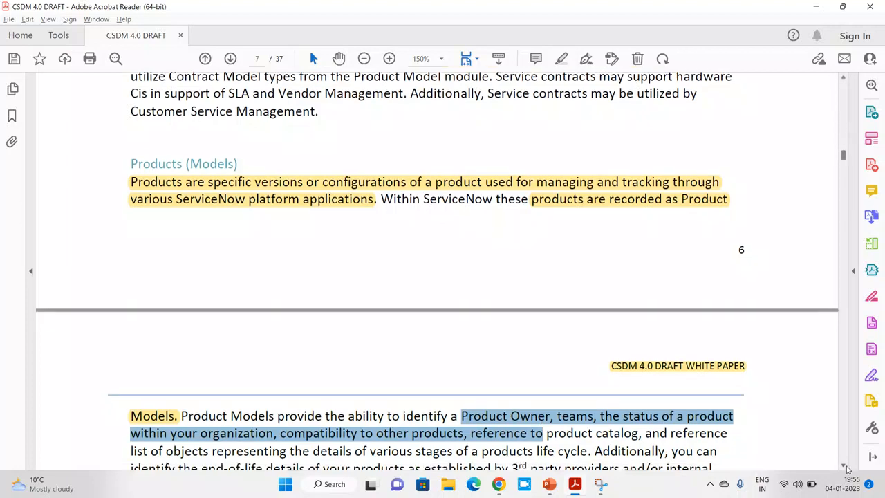
pyautogui.scroll(-3)
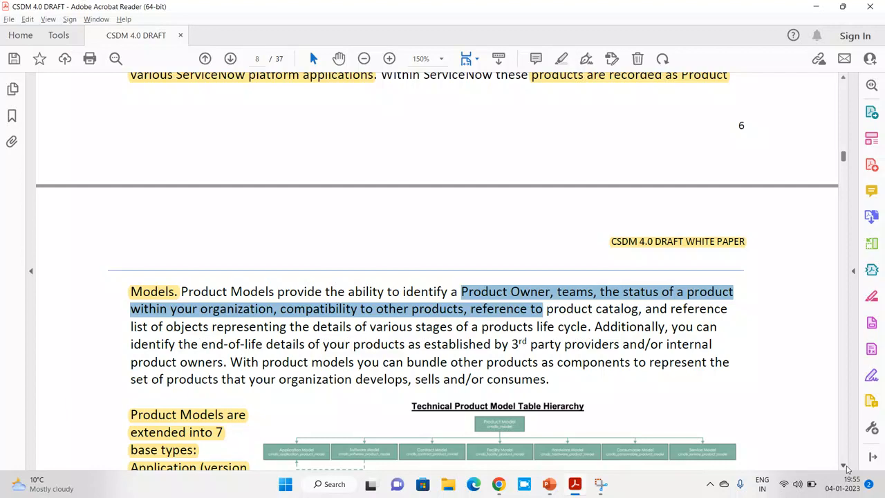
# - Scroll down to the seven base types and Technical Product Model Table Hierarchy diagram
pyautogui.scroll(-3)
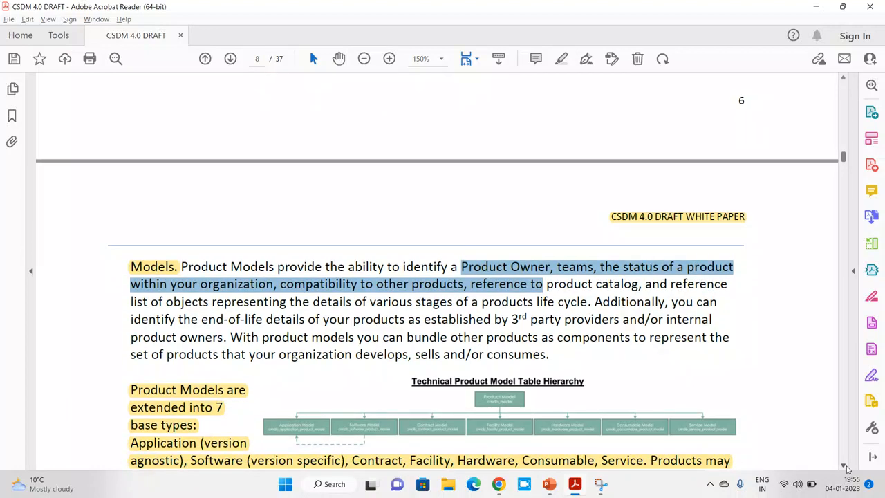
pyautogui.scroll(-3)
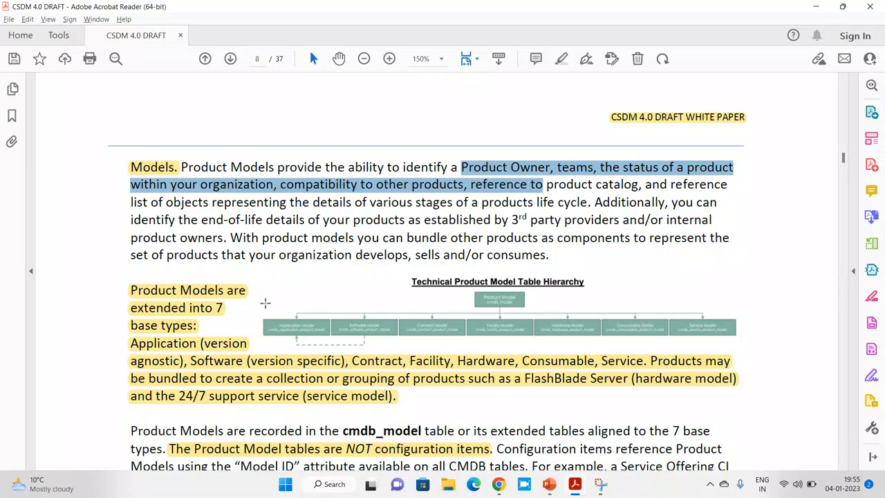
pyautogui.moveTo(404, 56)
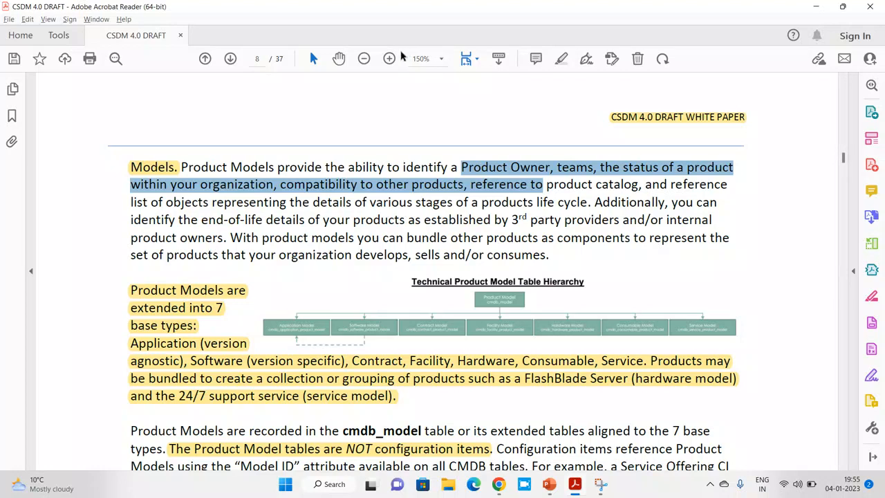
# - Zoom to 300% and scroll so the hierarchy table names like cmdb_software_product_model are legible
pyautogui.click(390, 58)
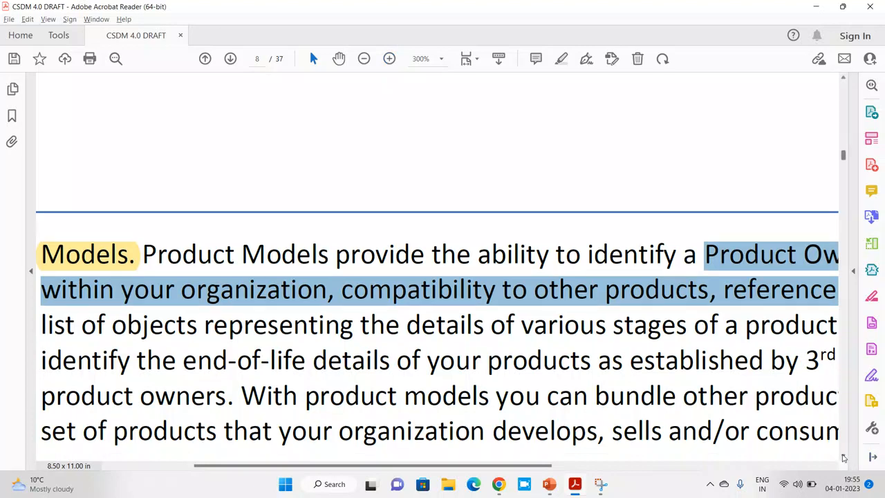
pyautogui.scroll(-3)
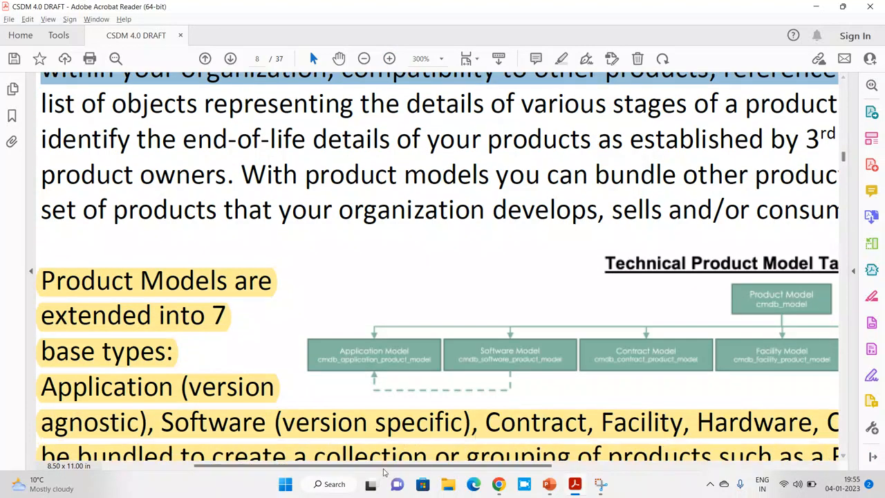
pyautogui.hscroll(3)
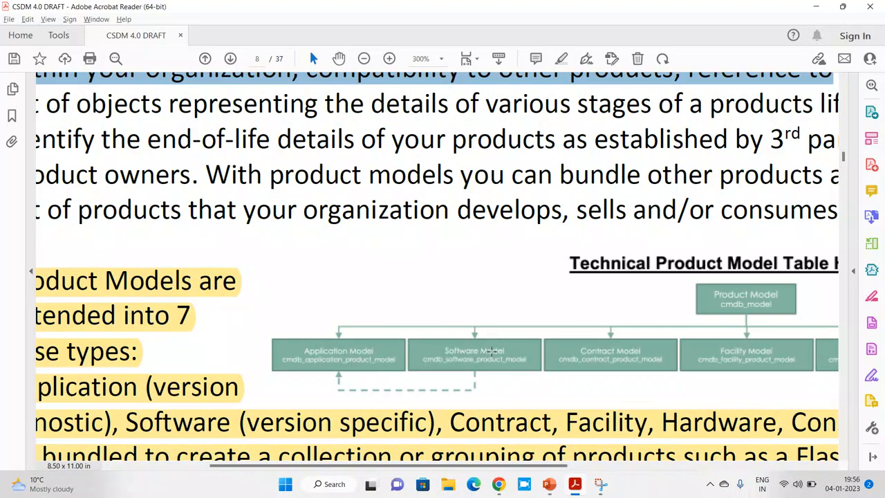
pyautogui.moveTo(697, 346)
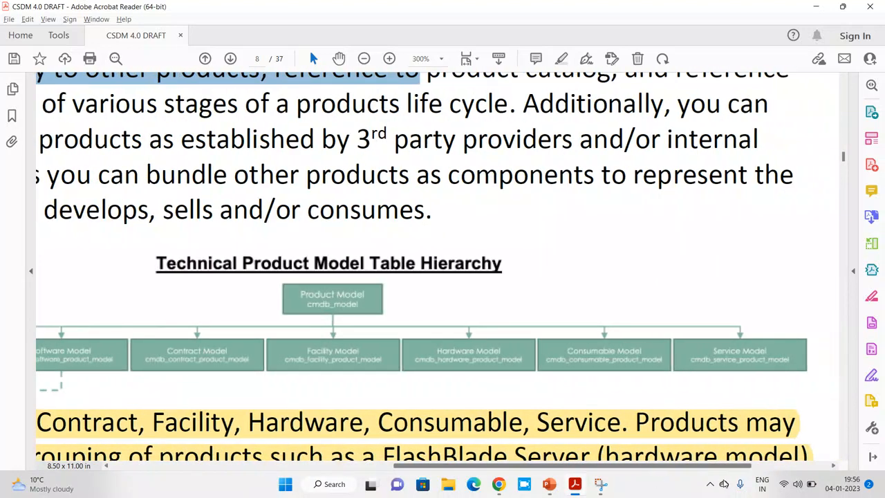
# - Zoom out to 200% so the Models paragraph reads in full lines above the diagram
pyautogui.hscroll(3)
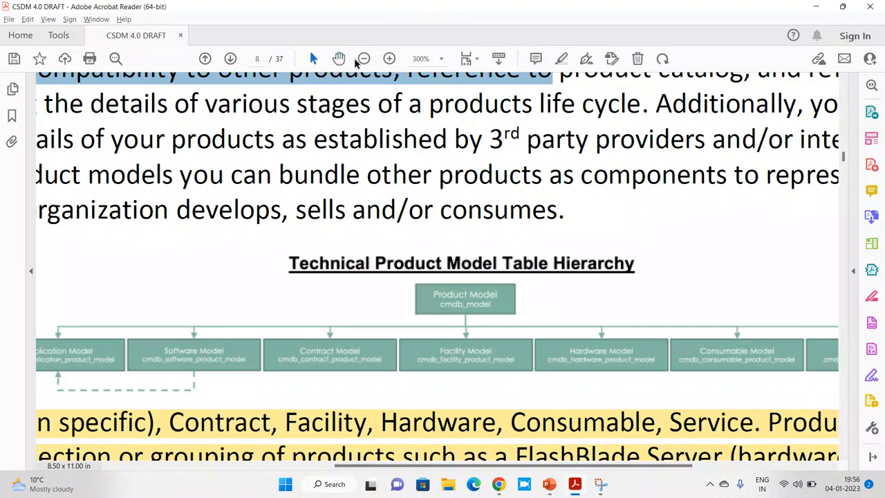
pyautogui.click(364, 59)
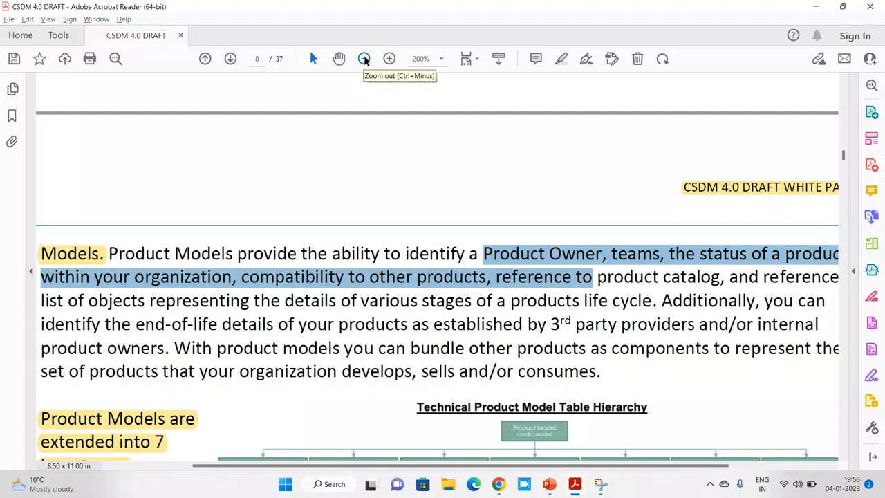
pyautogui.moveTo(649, 386)
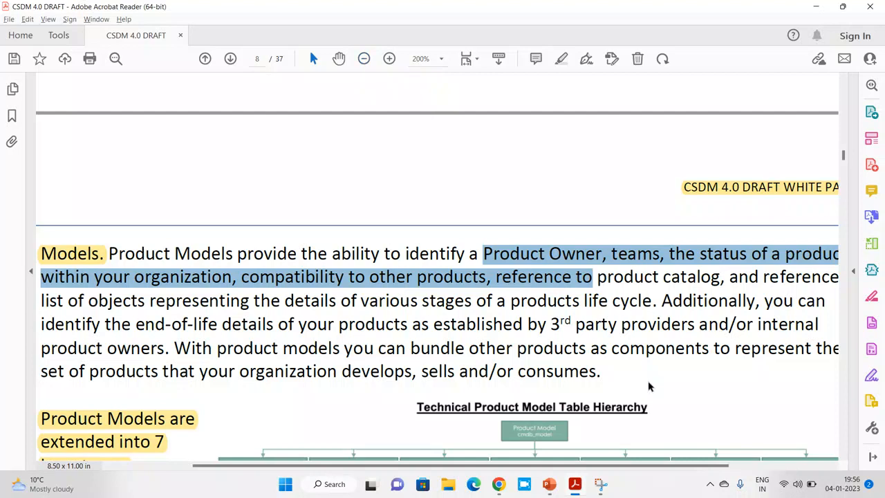
# - Zoom out to 150% and scroll down to the cmdb_model paragraph below the hierarchy
pyautogui.click(364, 58)
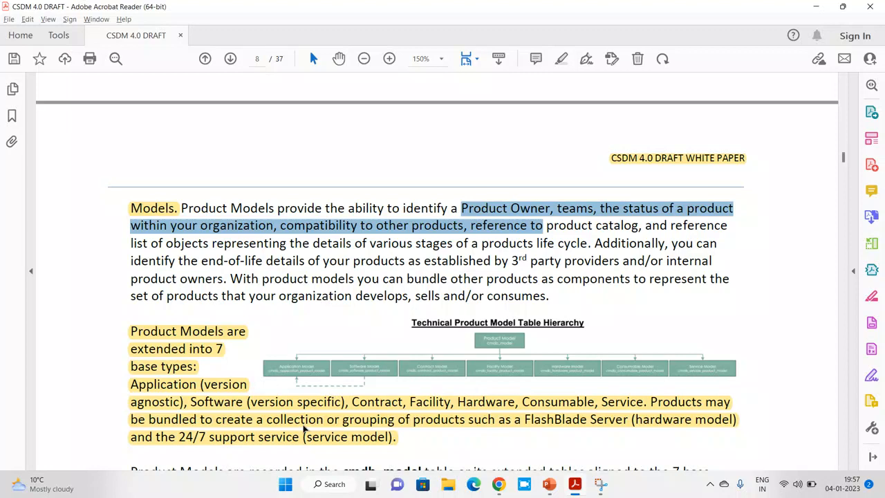
pyautogui.moveTo(617, 448)
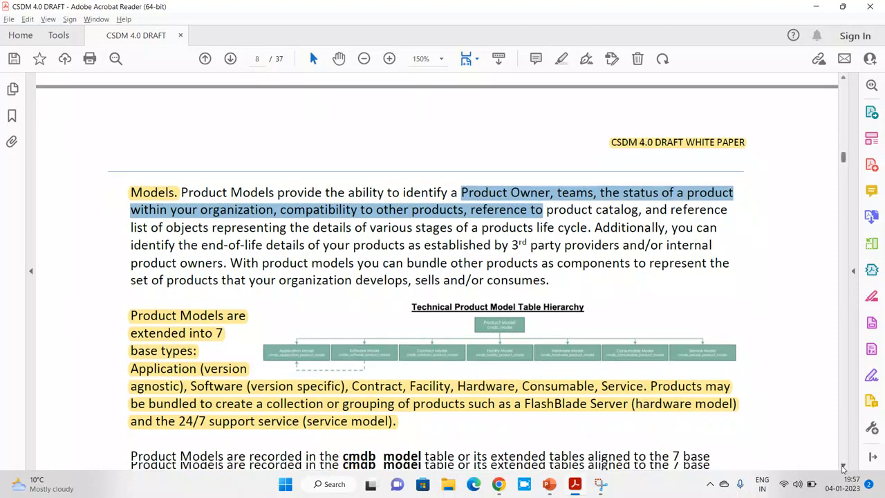
pyautogui.scroll(-3)
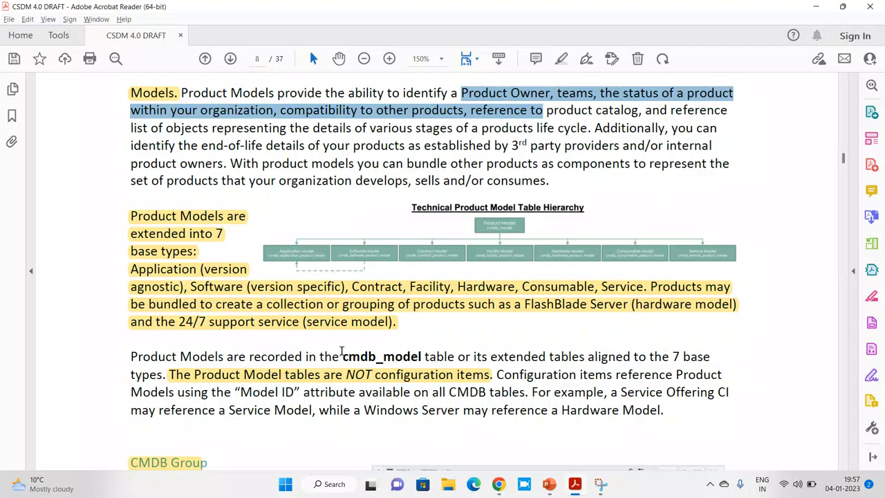
pyautogui.moveTo(385, 374)
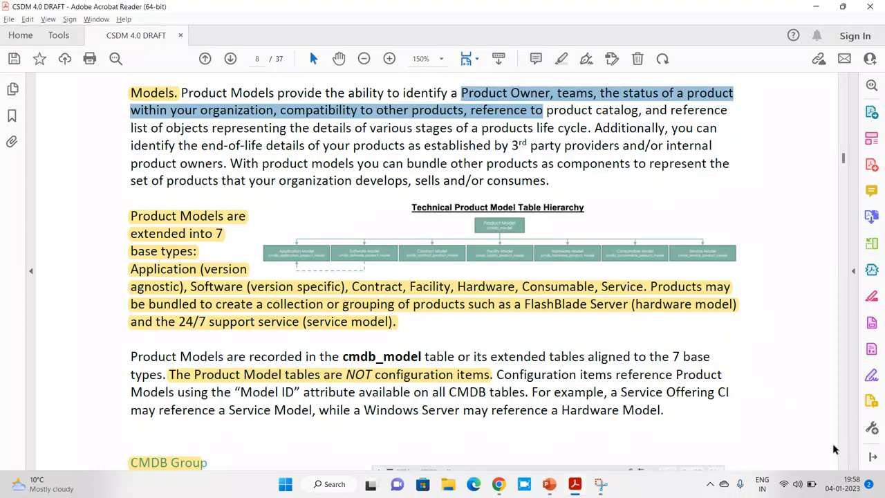
# - Scroll down to the CMDB Group section, its form-view figure and the cmdb_group table paragraph
pyautogui.scroll(-3)
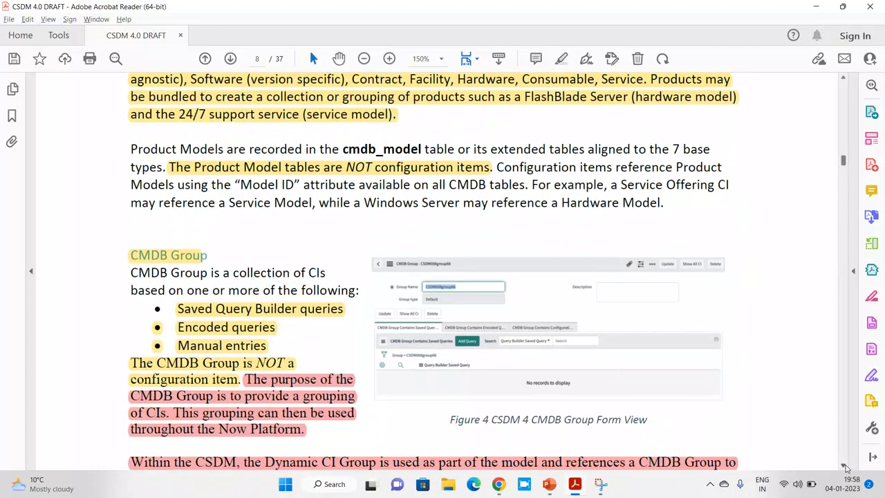
pyautogui.scroll(-3)
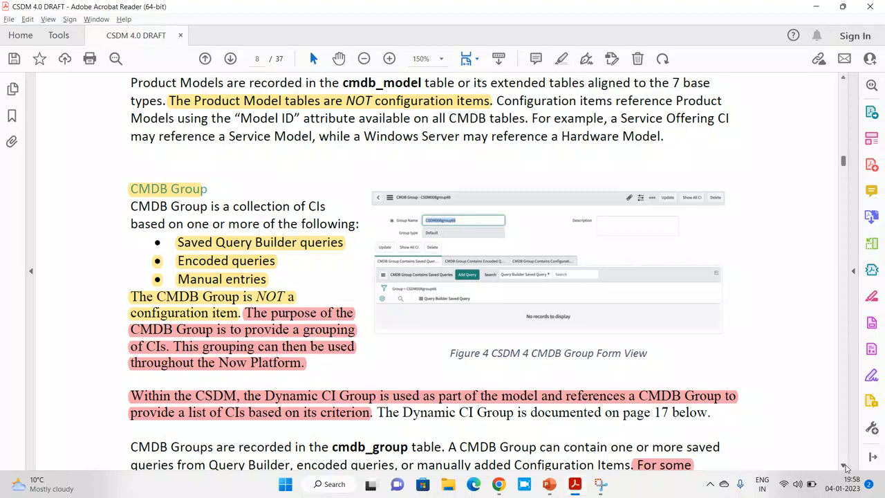
pyautogui.moveTo(553, 432)
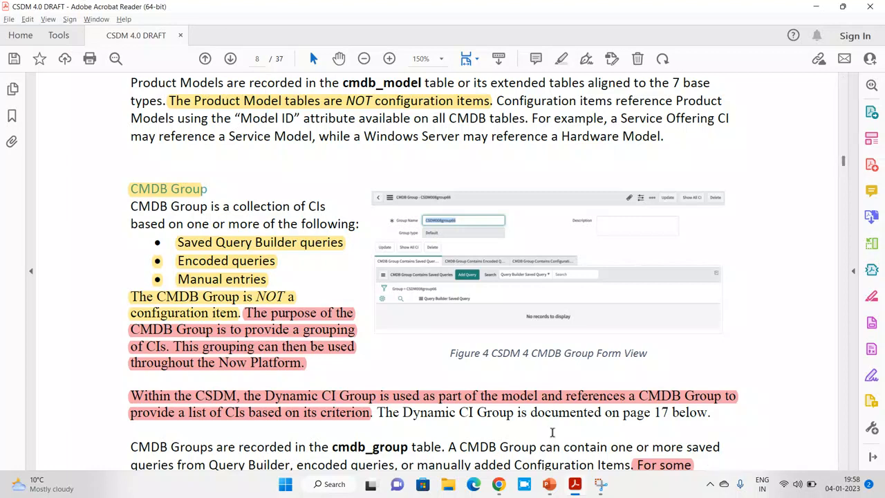
pyautogui.moveTo(429, 280)
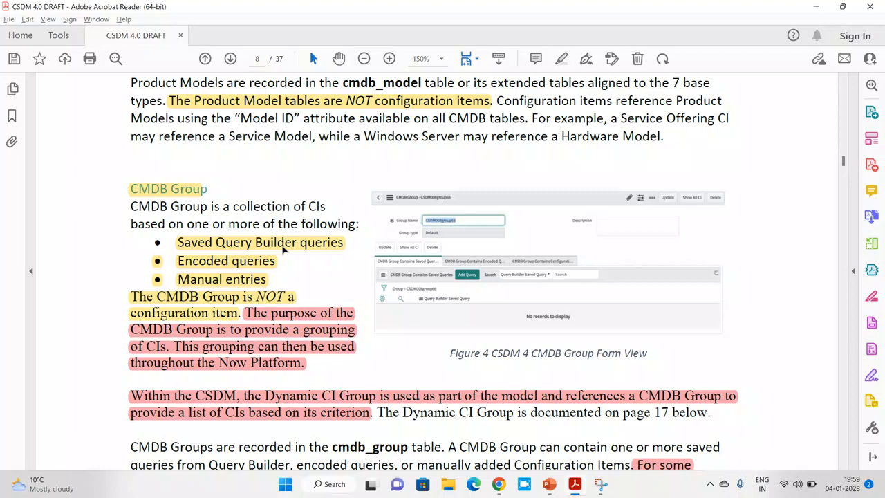
pyautogui.moveTo(277, 261)
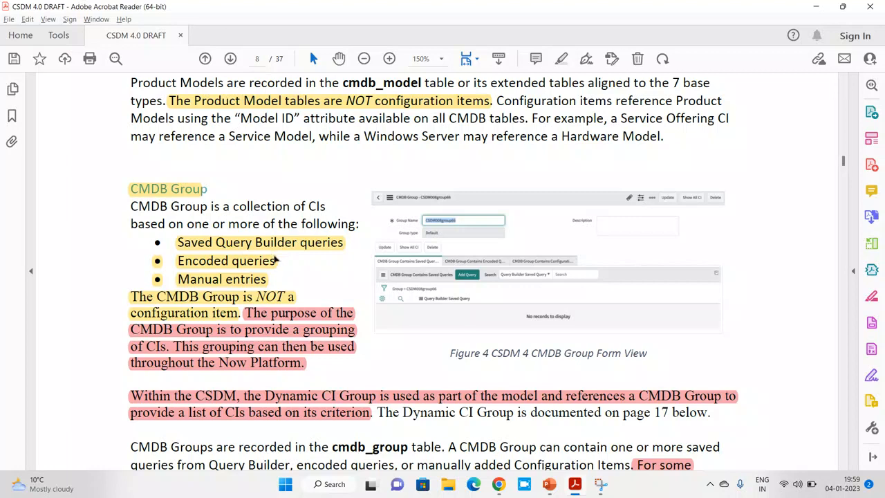
pyautogui.moveTo(278, 284)
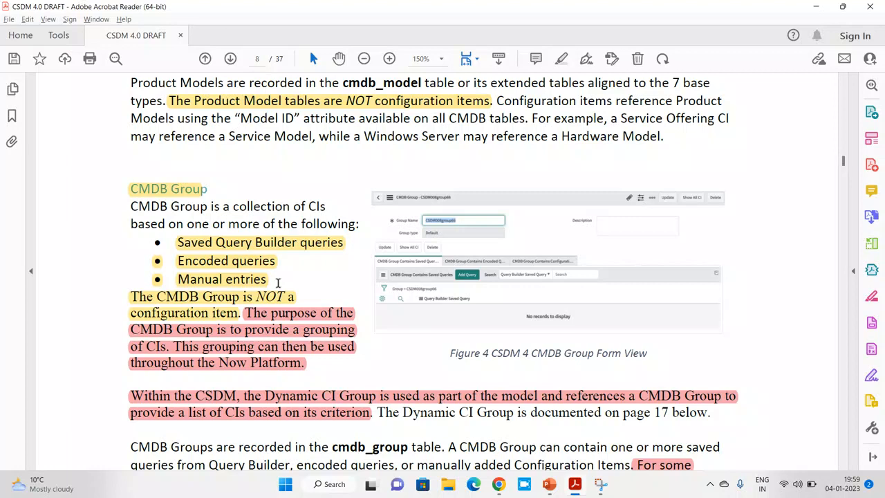
pyautogui.moveTo(223, 270)
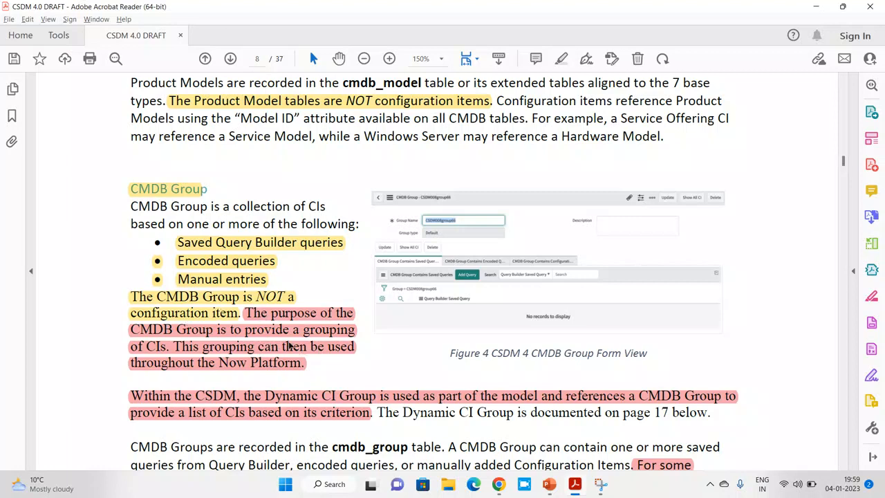
pyautogui.moveTo(180, 353)
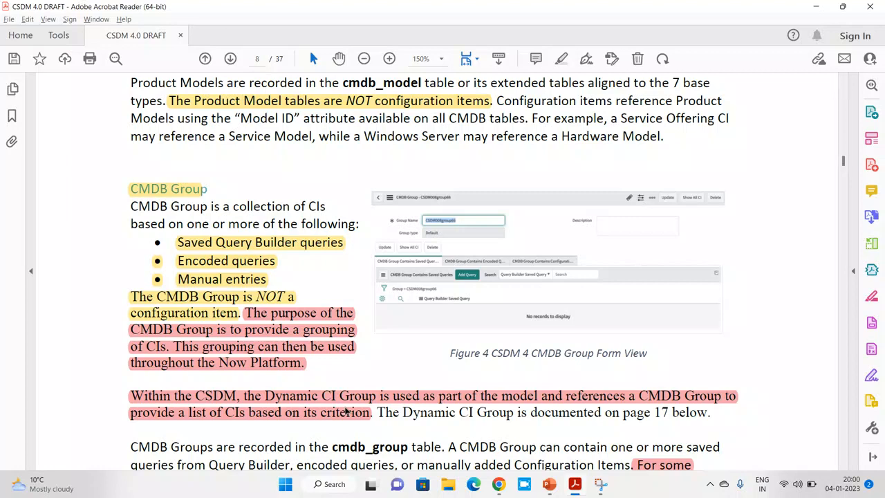
pyautogui.moveTo(379, 441)
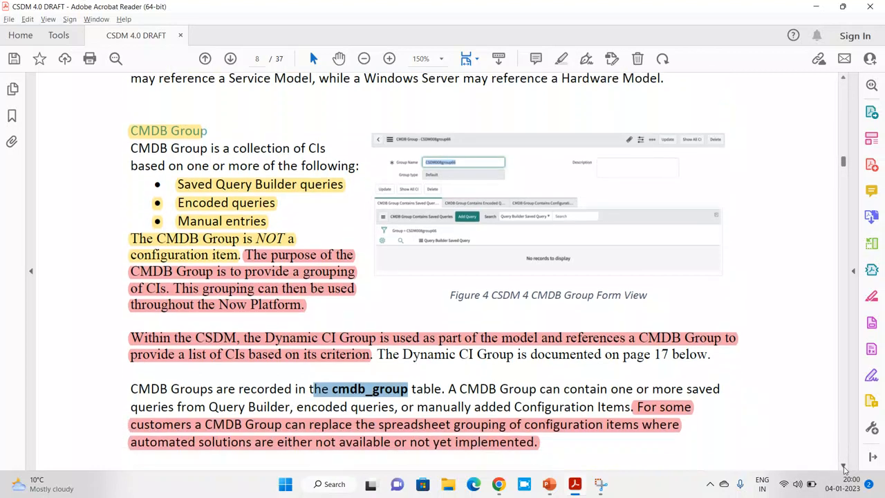
# - Scroll back up past Business Process to the CSDM Domains overview on page 7
pyautogui.scroll(-3)
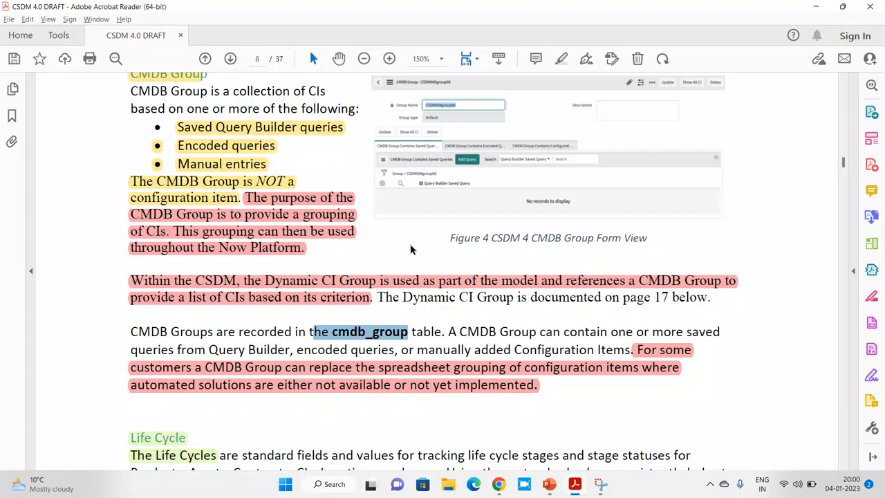
pyautogui.moveTo(871, 98)
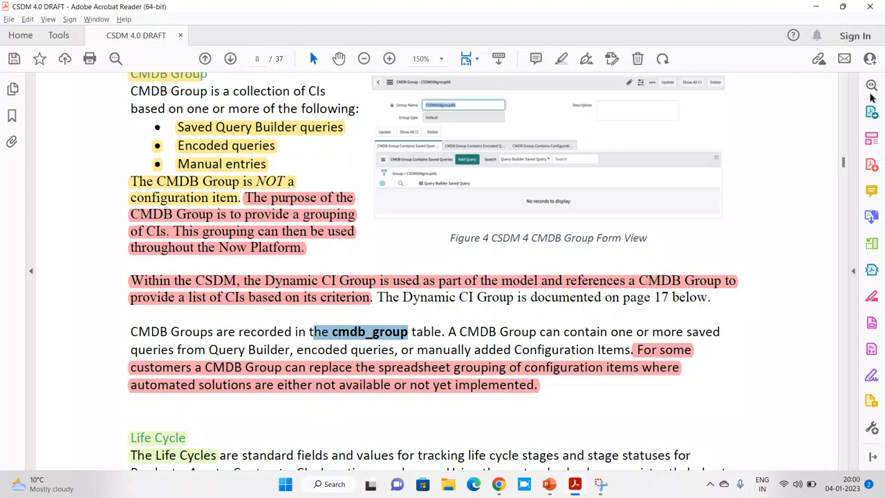
pyautogui.moveTo(810, 112)
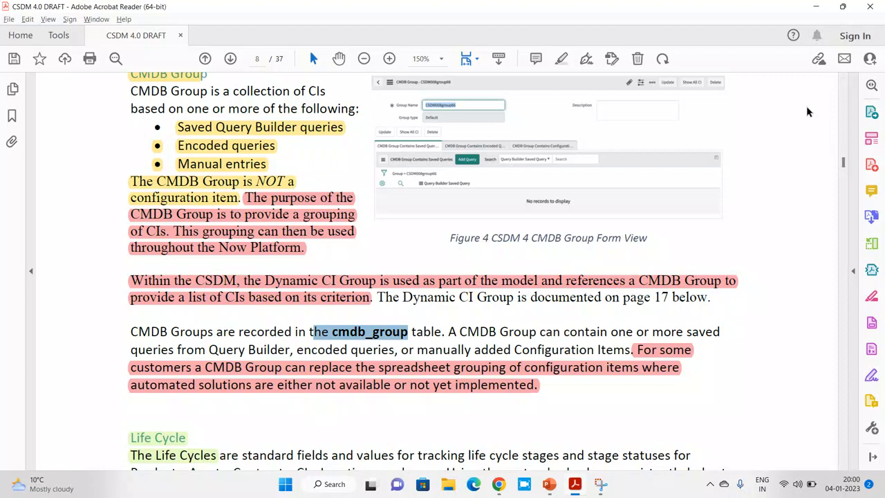
pyautogui.scroll(3)
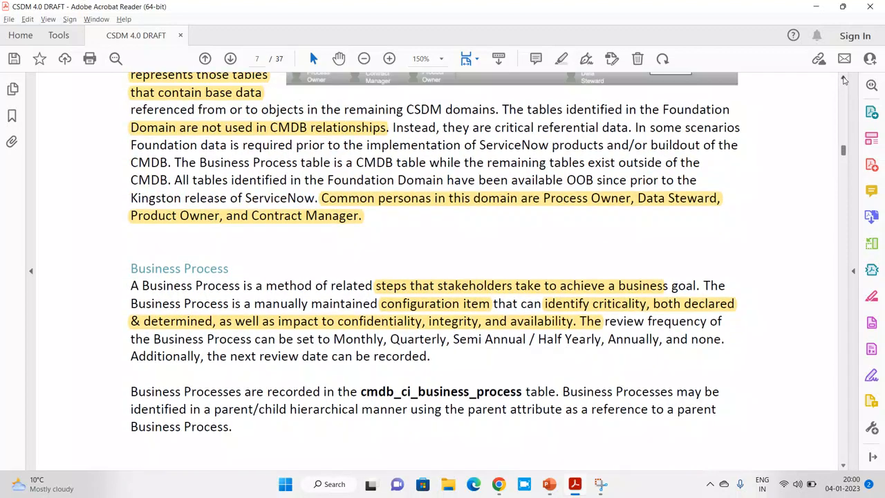
pyautogui.scroll(3)
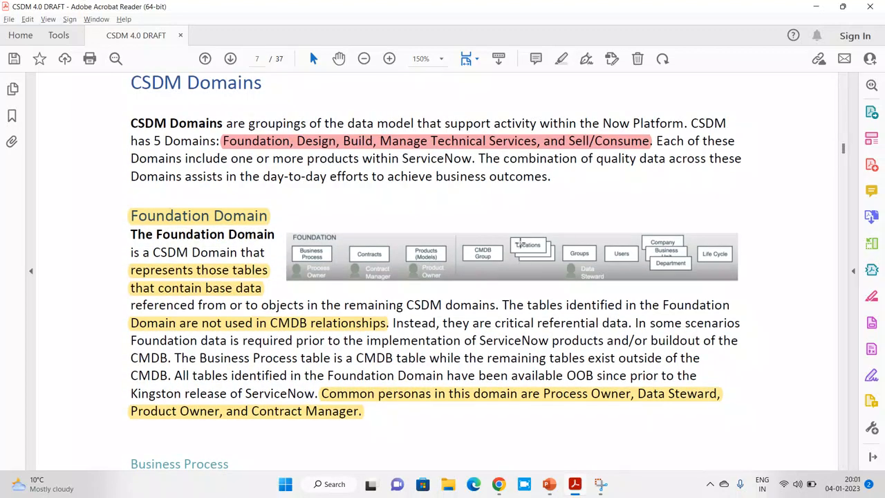